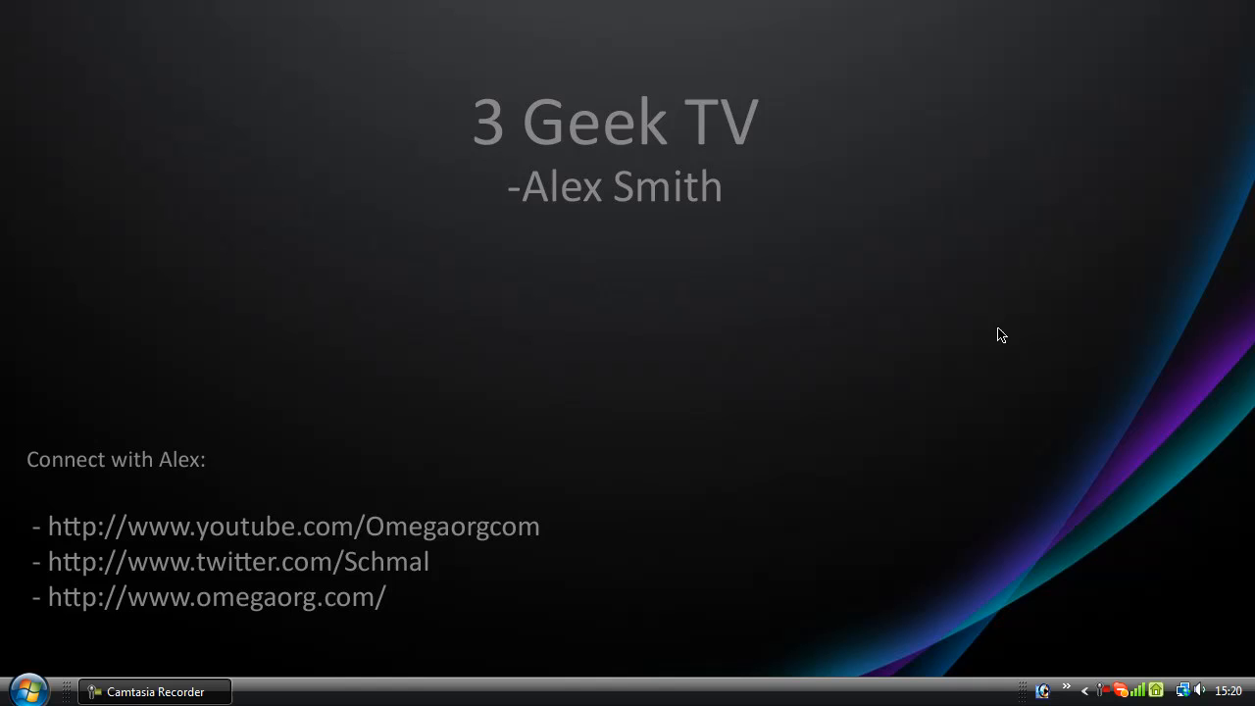
pyautogui.moveTo(747, 406)
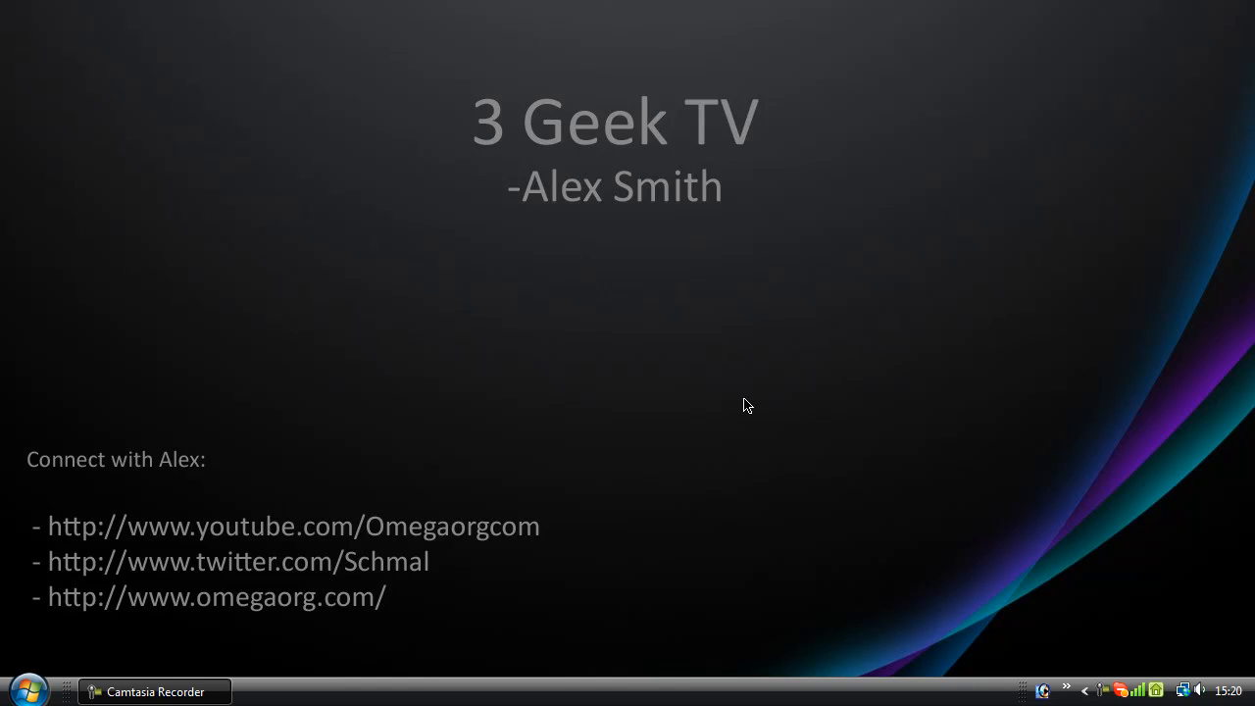
pyautogui.moveTo(726, 402)
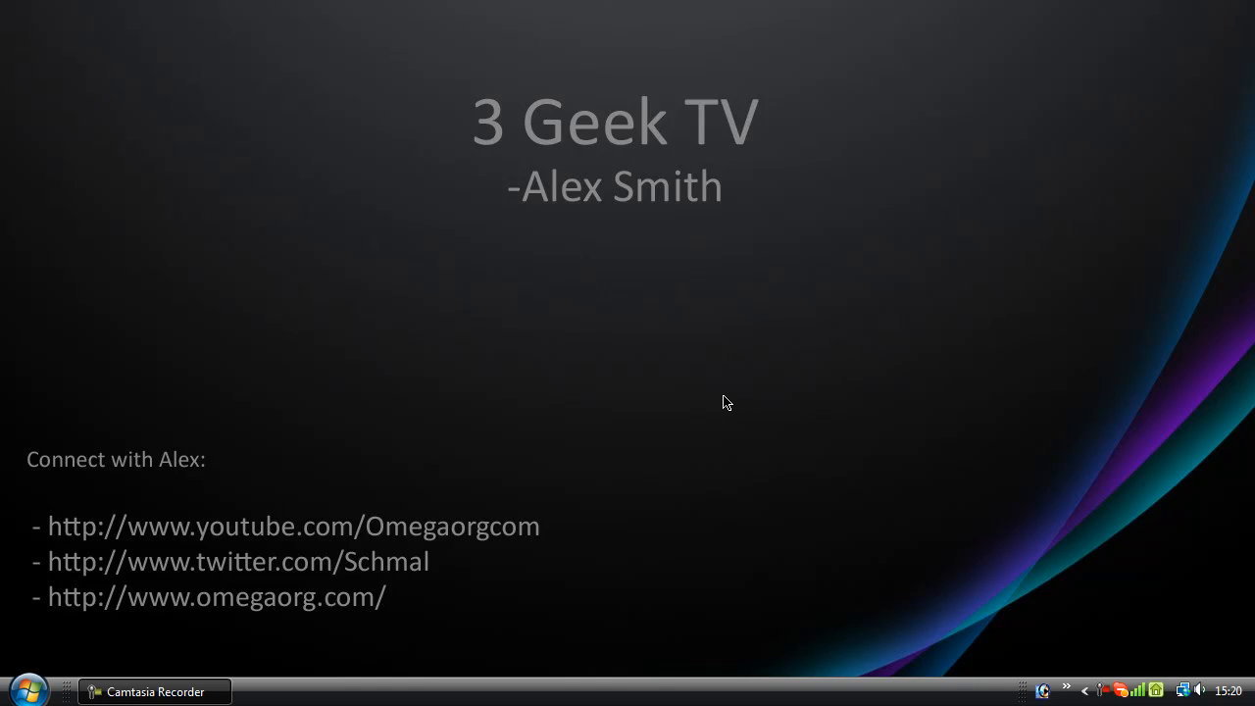
pyautogui.moveTo(718, 404)
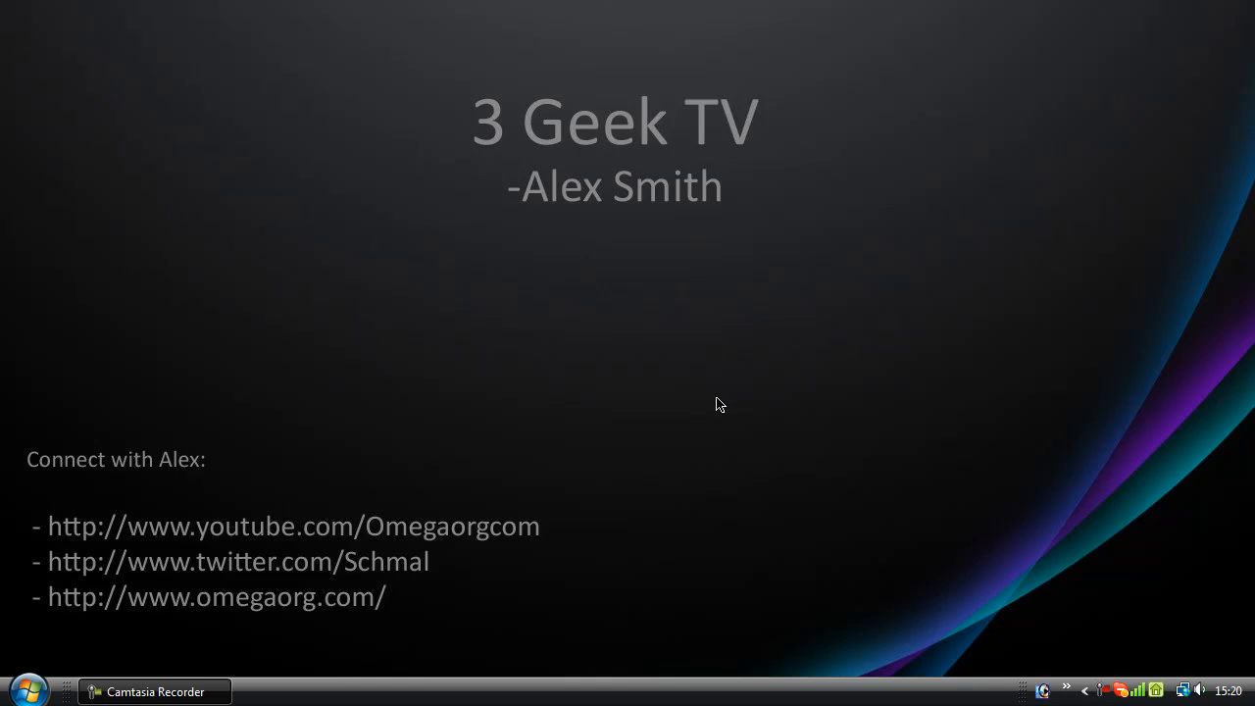
pyautogui.moveTo(716, 404)
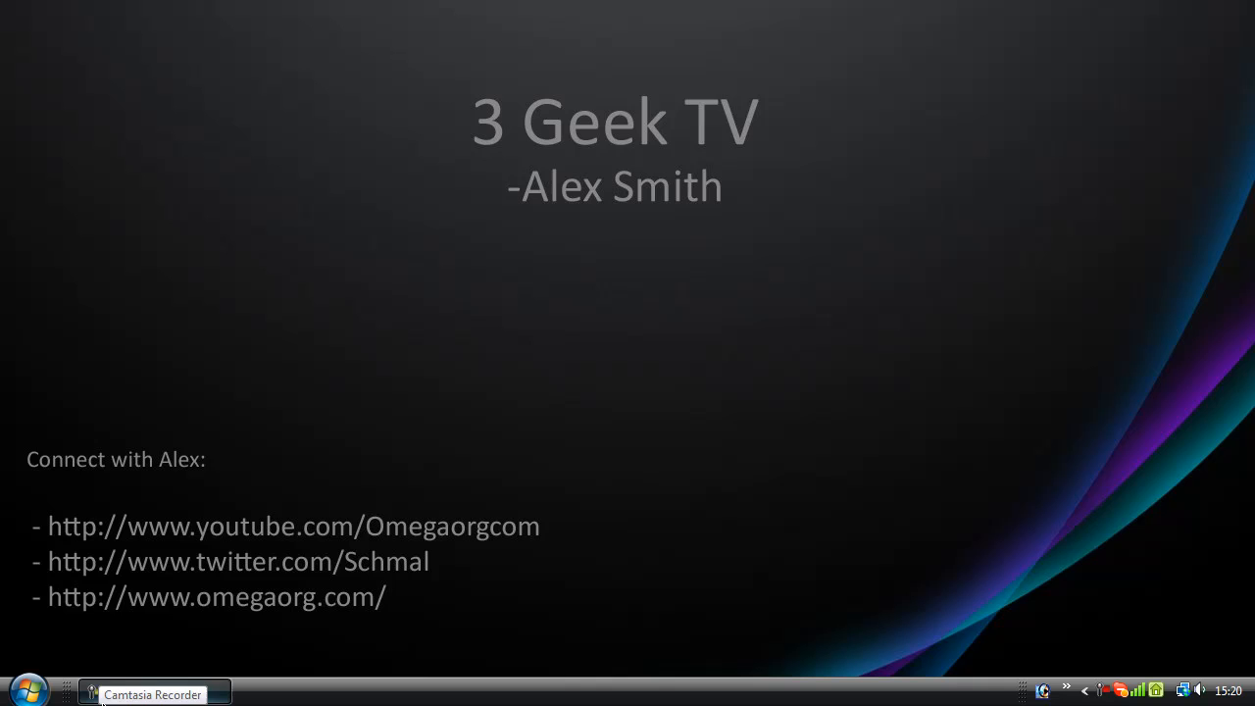
pyautogui.moveTo(154, 696)
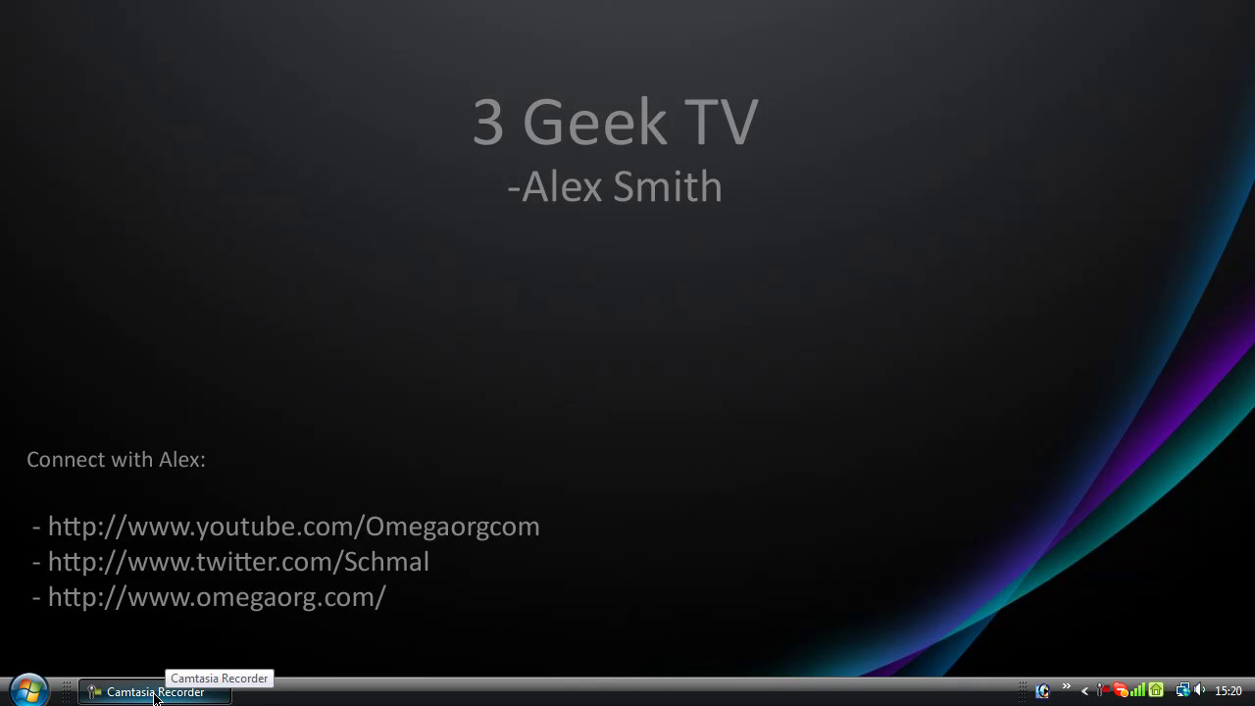
pyautogui.moveTo(446, 557)
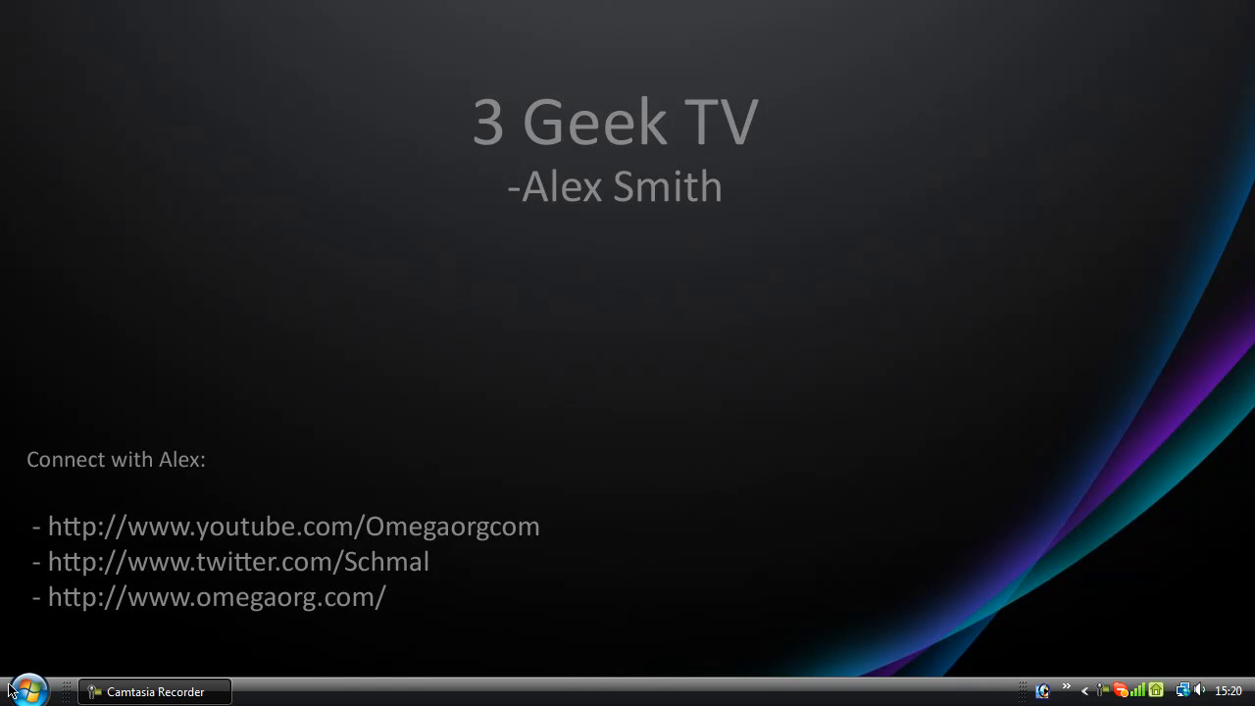
# Step: Launch regedit.exe from a Start menu search for 'rege'
pyautogui.click(22, 684)
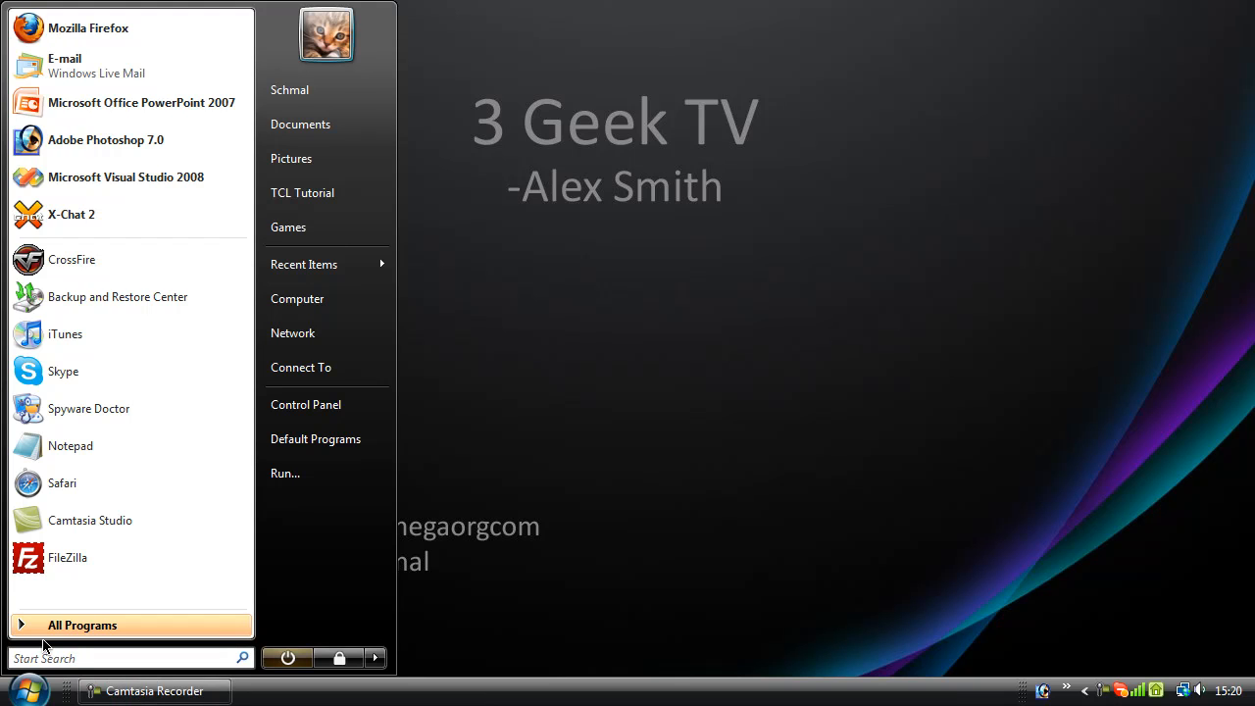
pyautogui.write('regedit')
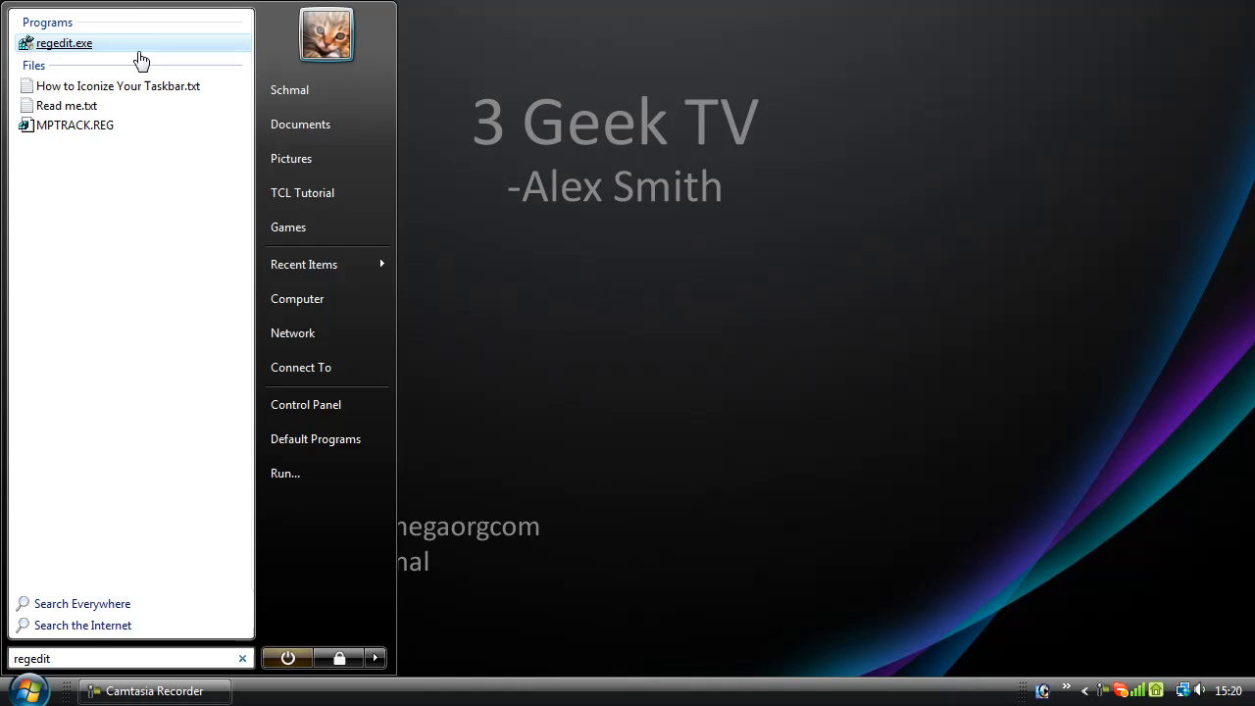
pyautogui.rightClick(64, 42)
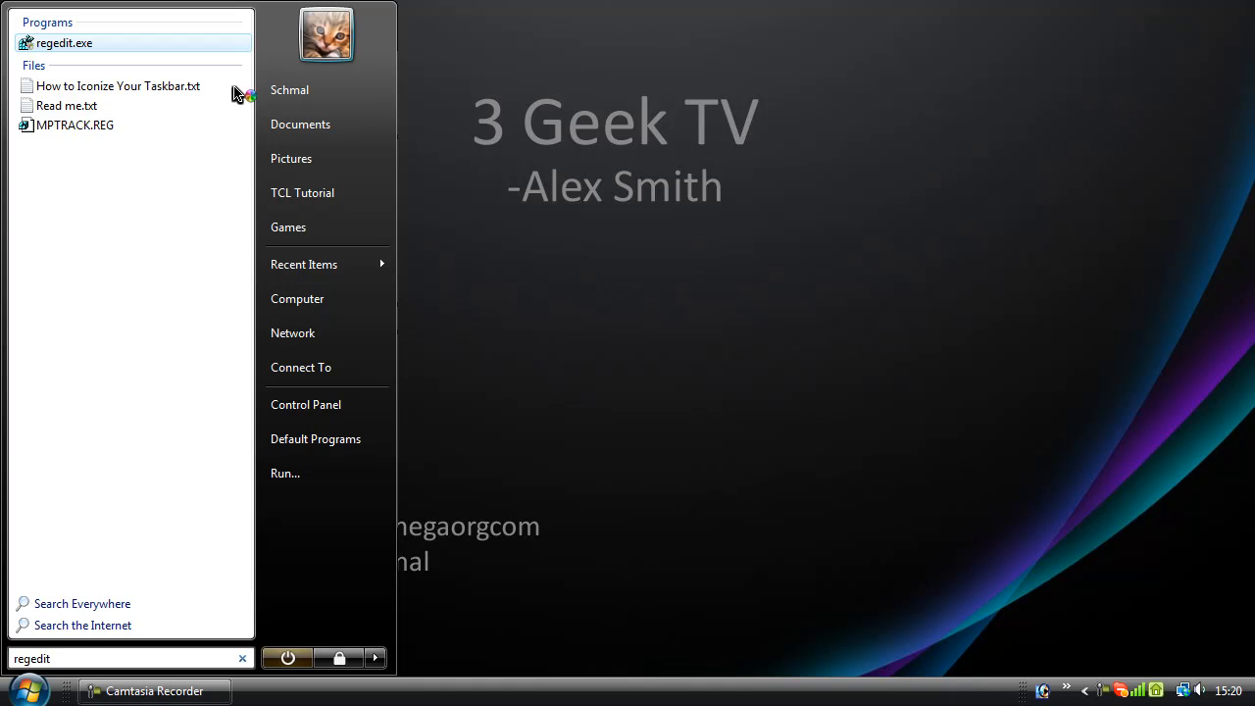
pyautogui.click(63, 42)
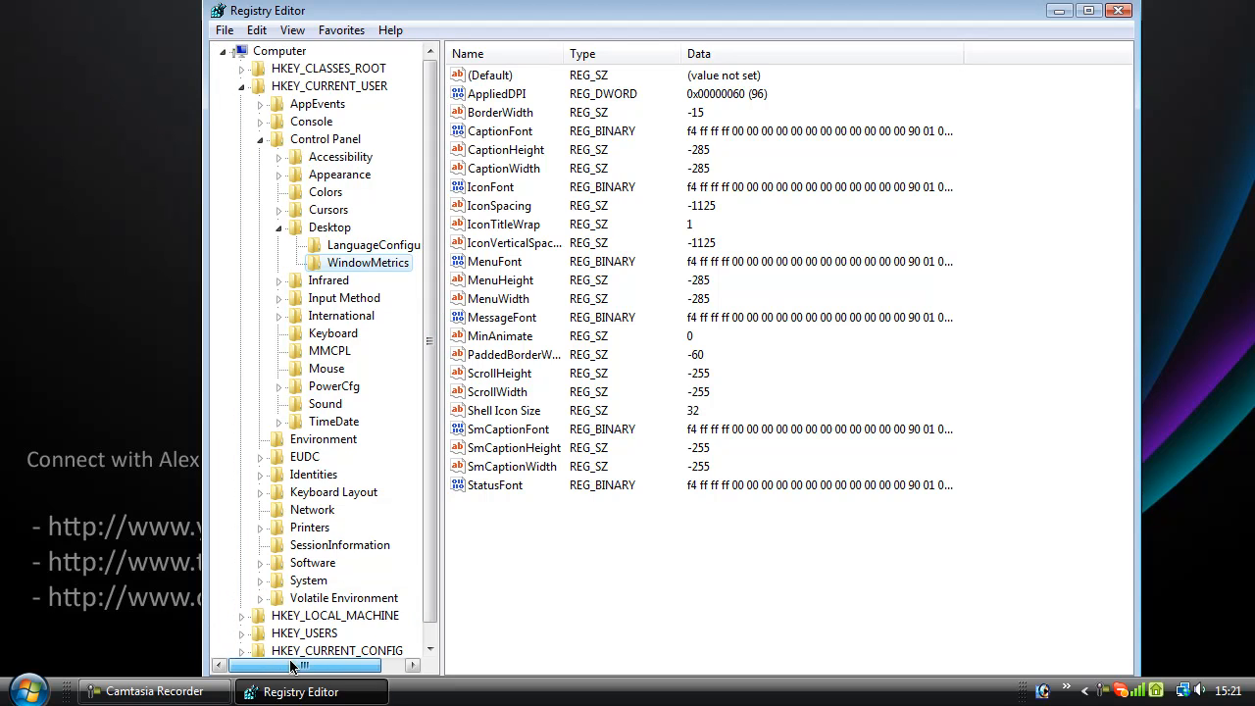
pyautogui.moveTo(297, 93)
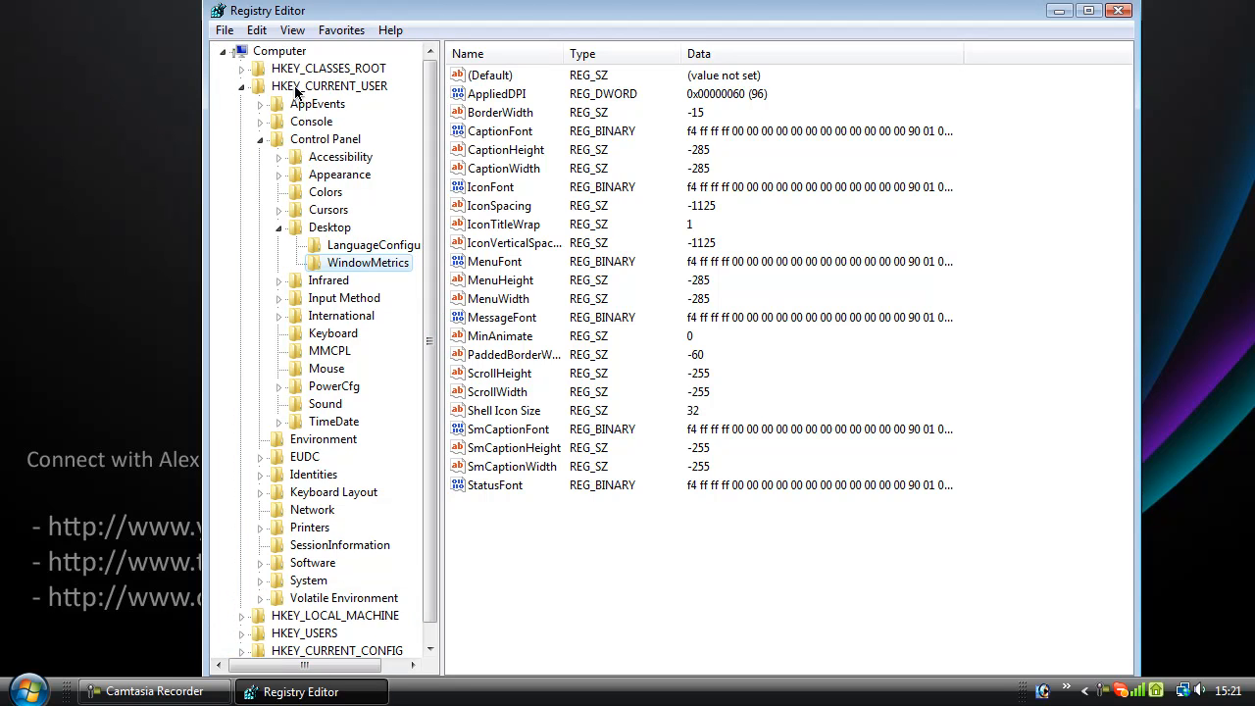
pyautogui.moveTo(351, 143)
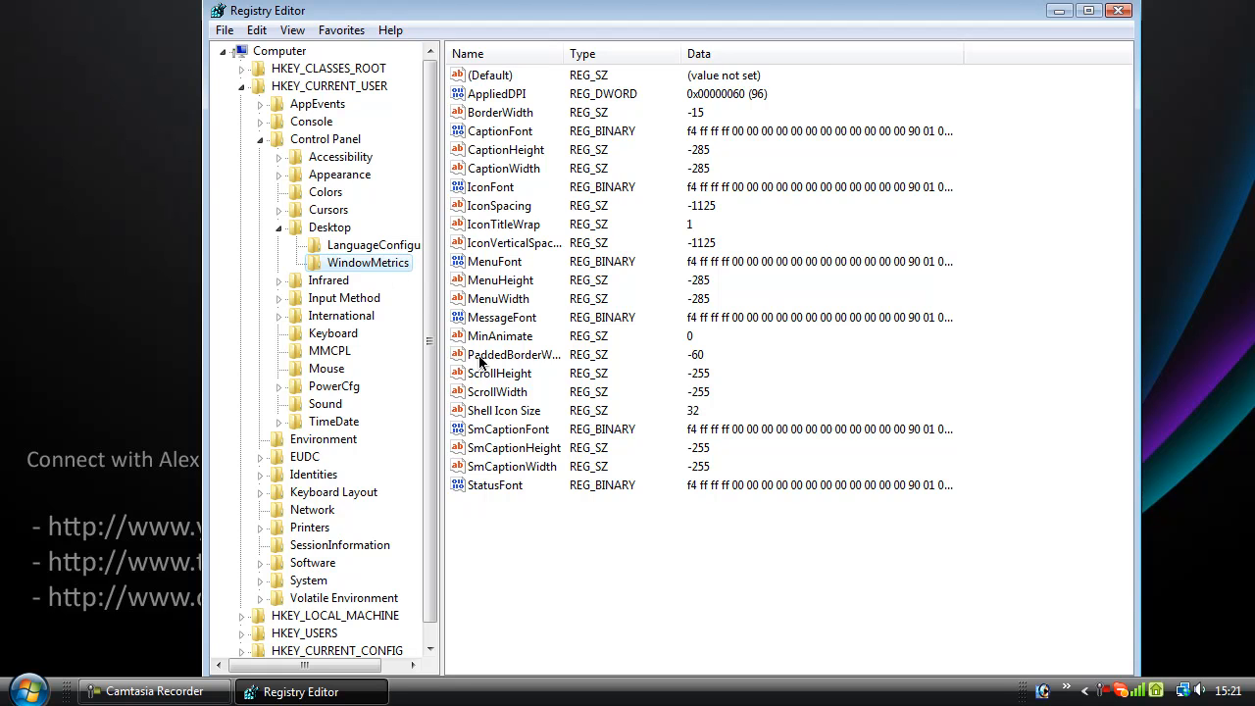
# Step: Create a new String Value named MinWidth under WindowMetrics and bring up its edit dialog
pyautogui.rightClick(526, 522)
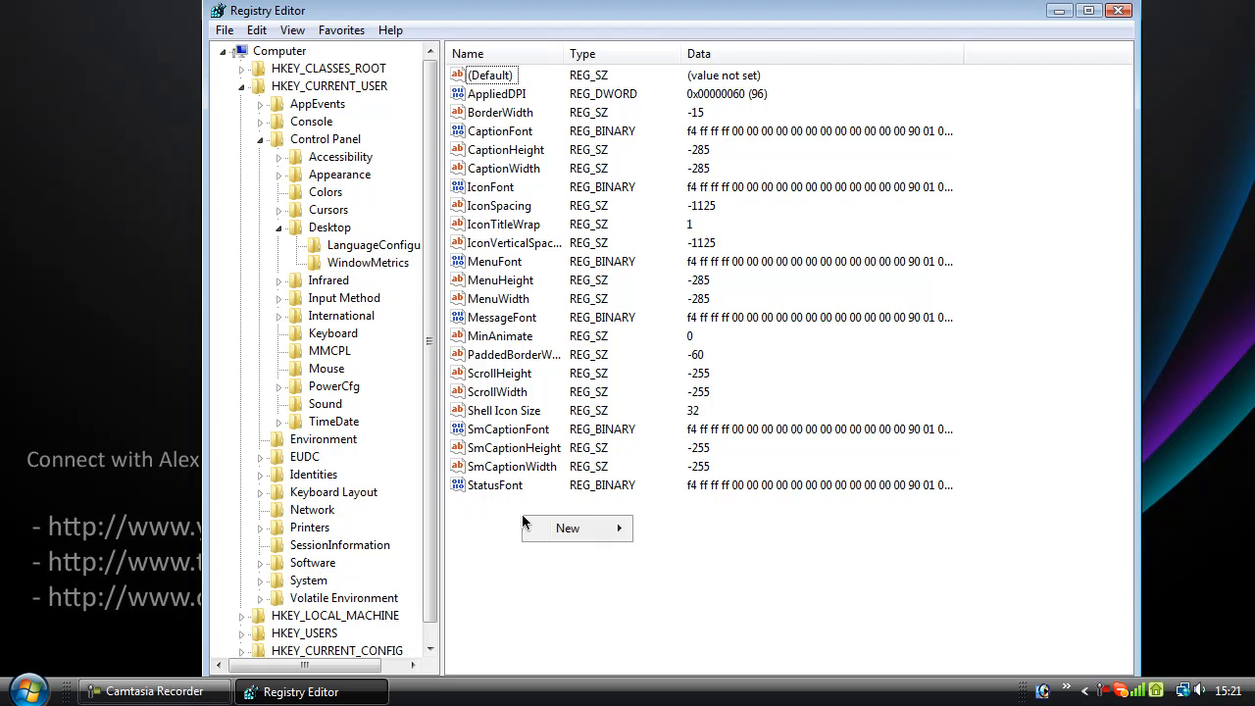
pyautogui.click(567, 529)
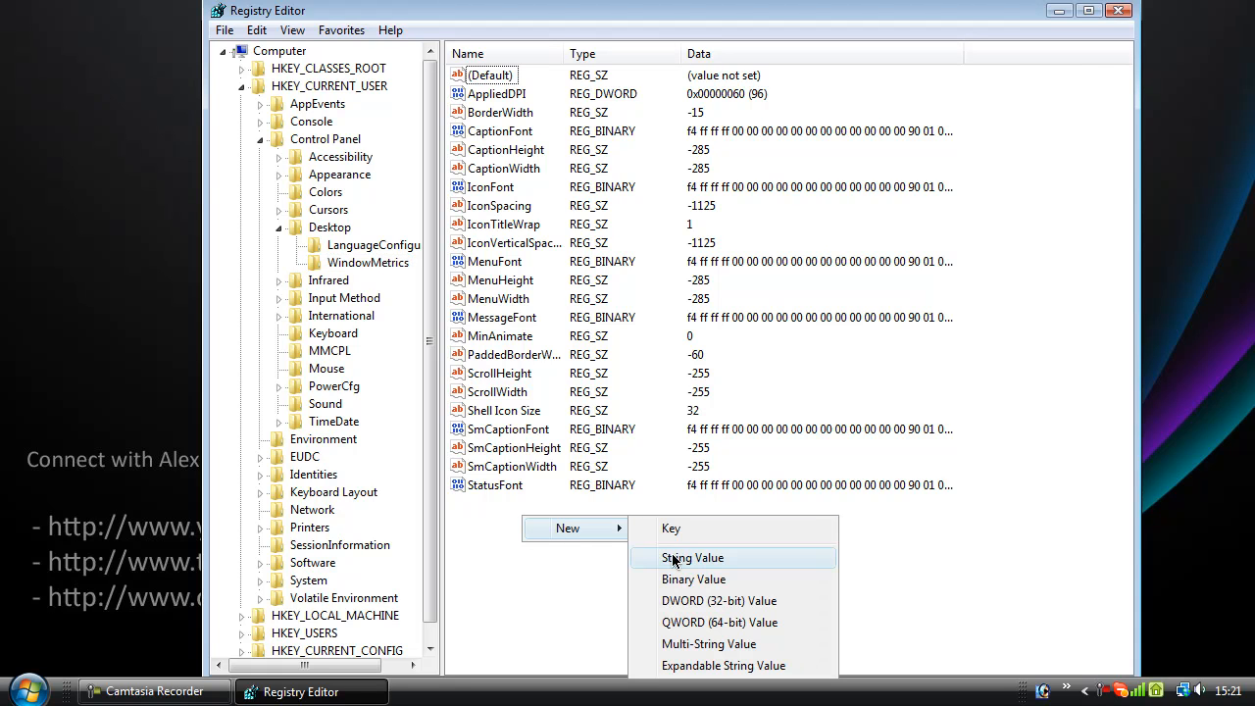
pyautogui.click(692, 557)
pyautogui.write('MinWidth')
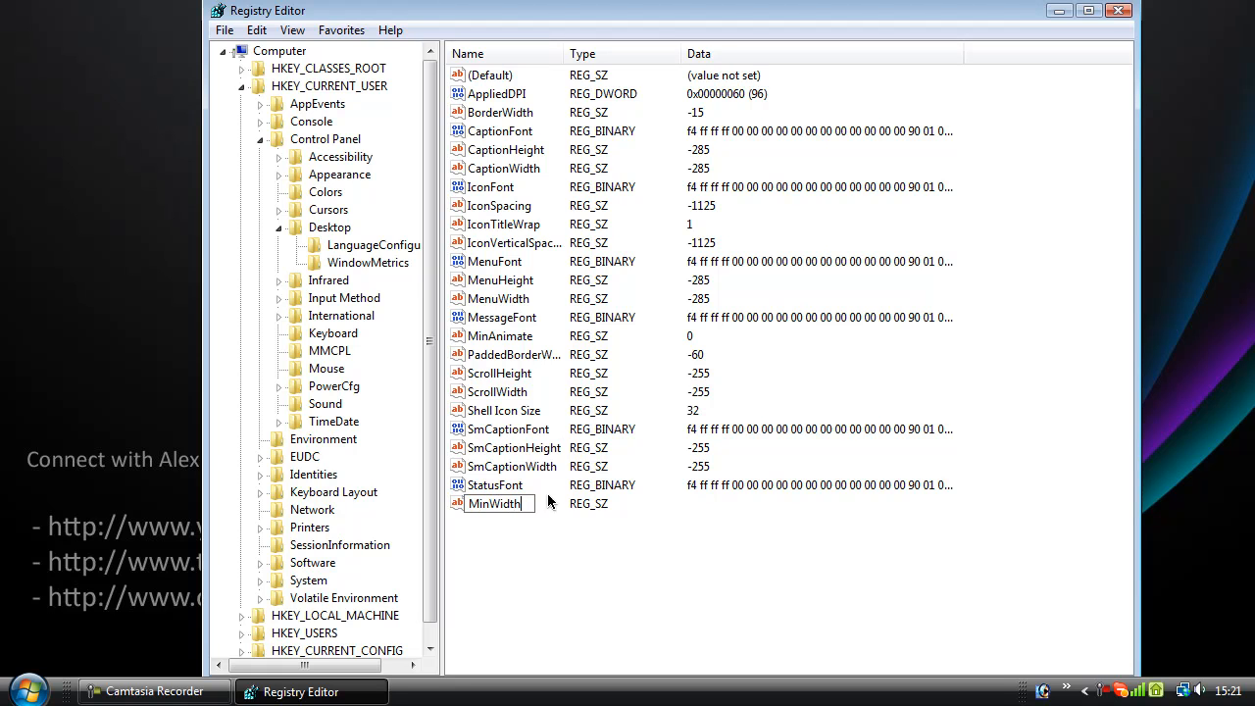
pyautogui.moveTo(465, 511)
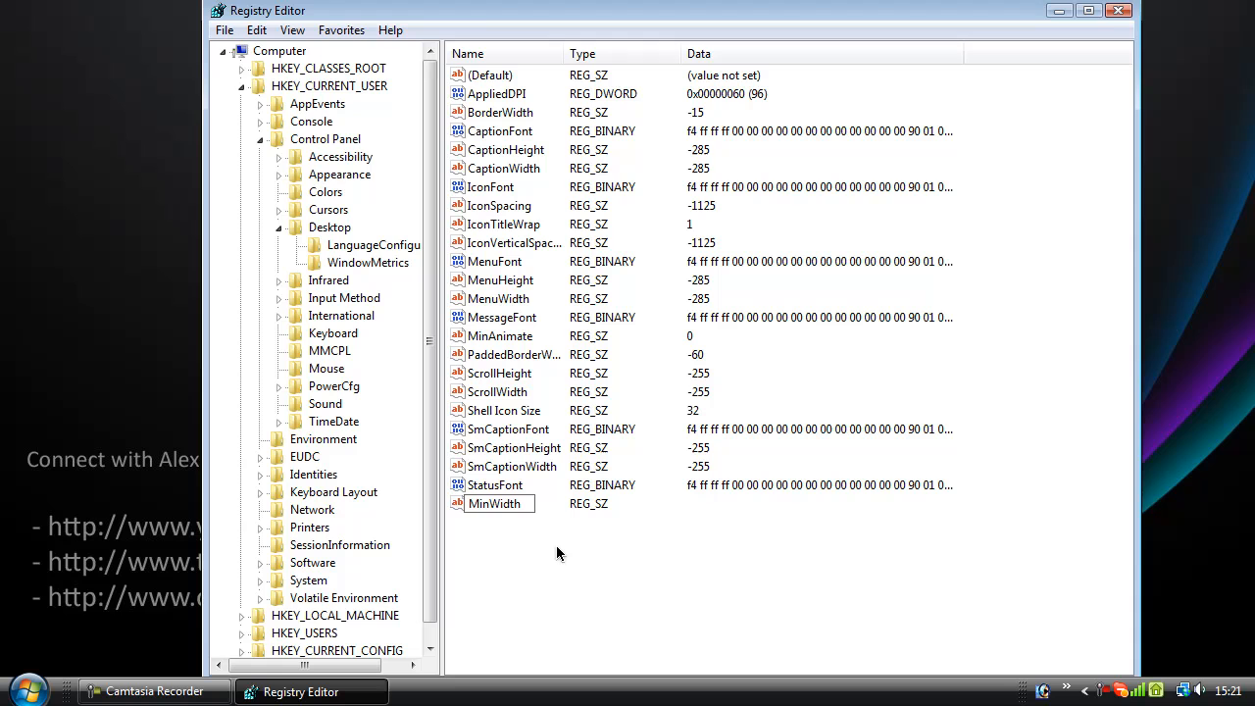
pyautogui.doubleClick(498, 504)
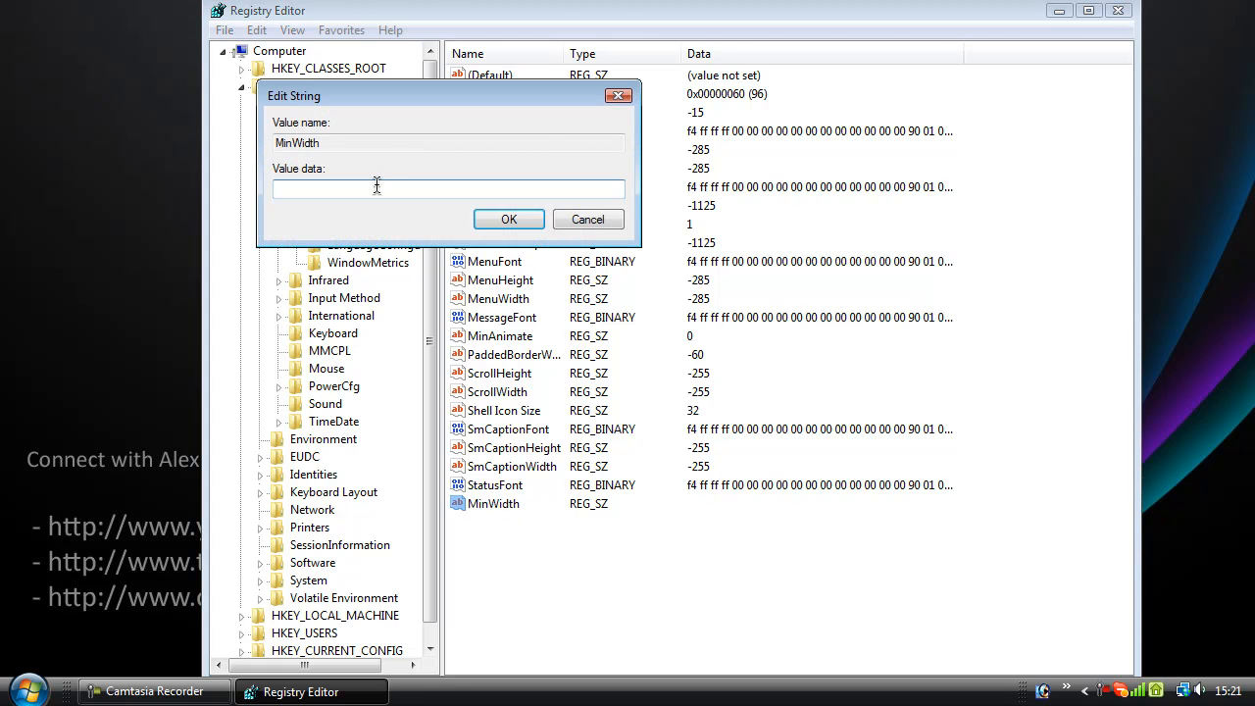
# Step: Set MinWidth's value data to -255, confirm it, and close Registry Editor
pyautogui.write('-255')
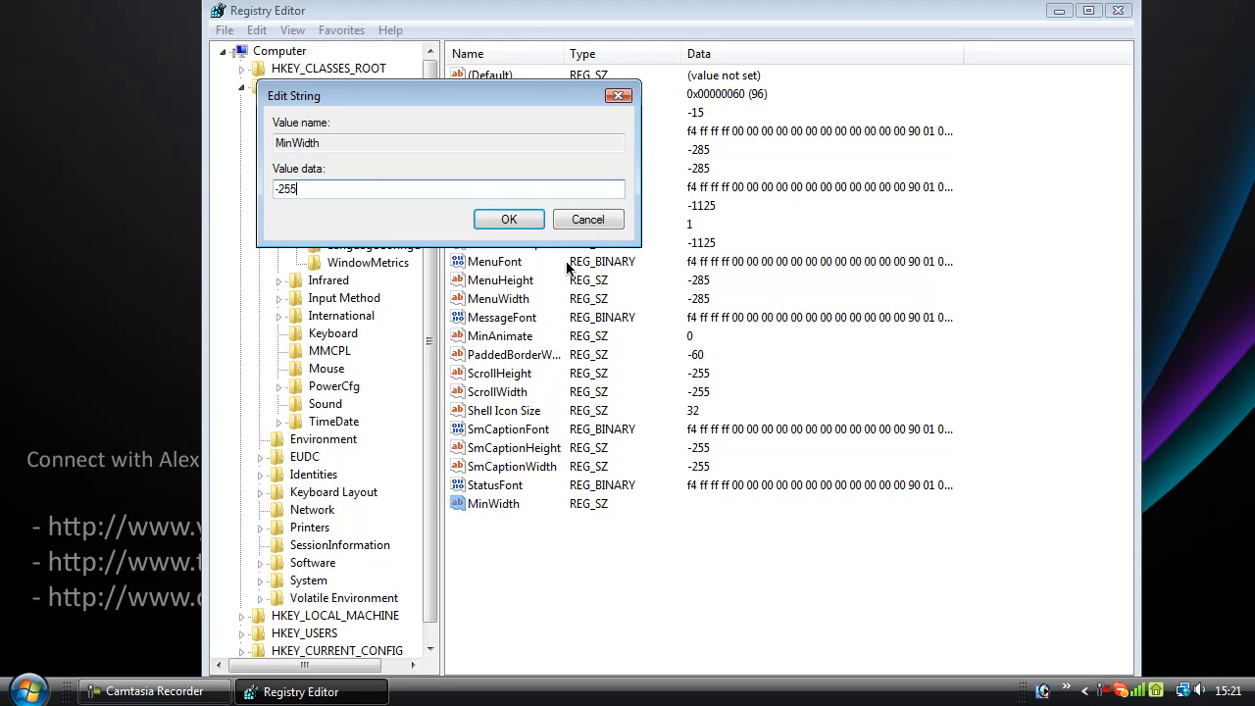
pyautogui.click(509, 219)
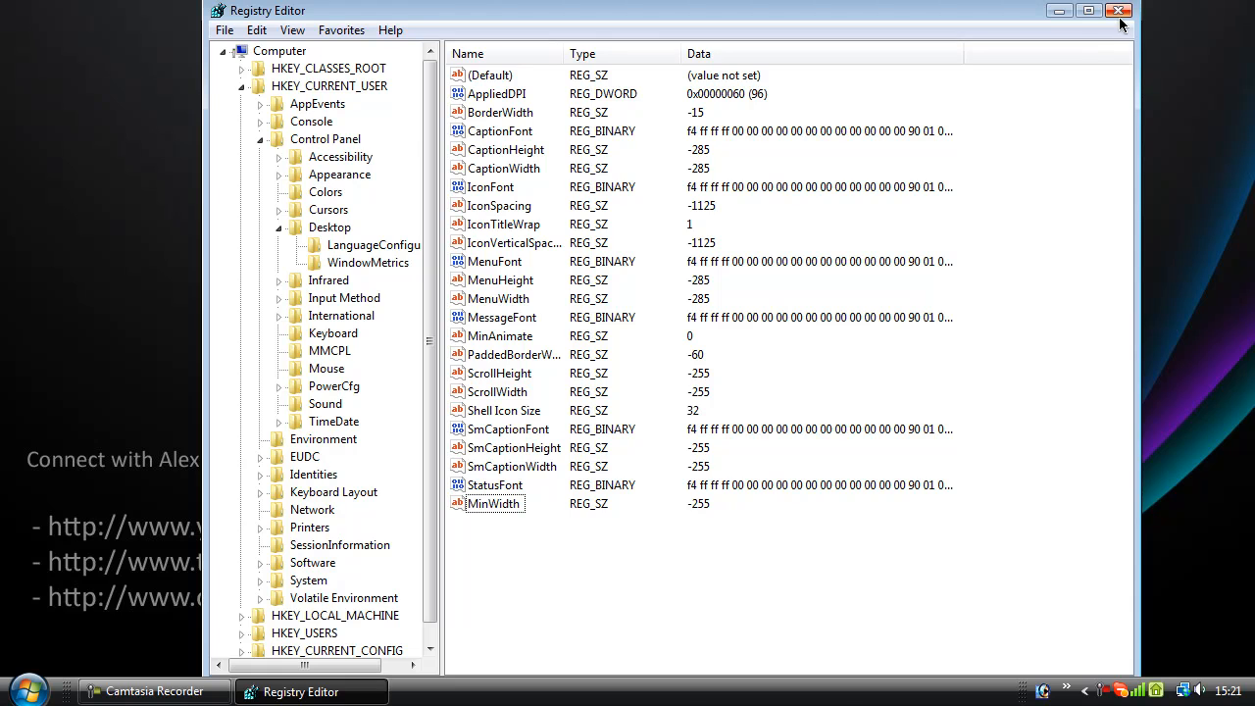
pyautogui.click(1118, 11)
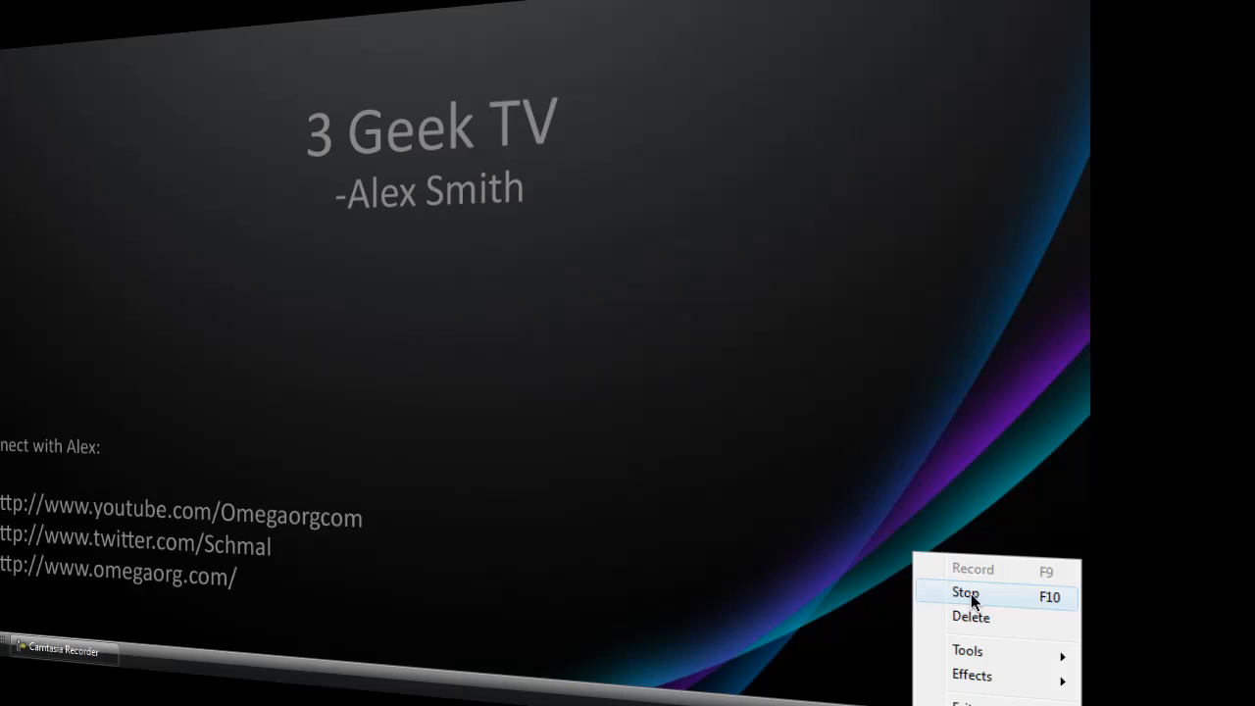
# Step: Stop the Camtasia screen recording from the taskbar
pyautogui.click(966, 593)
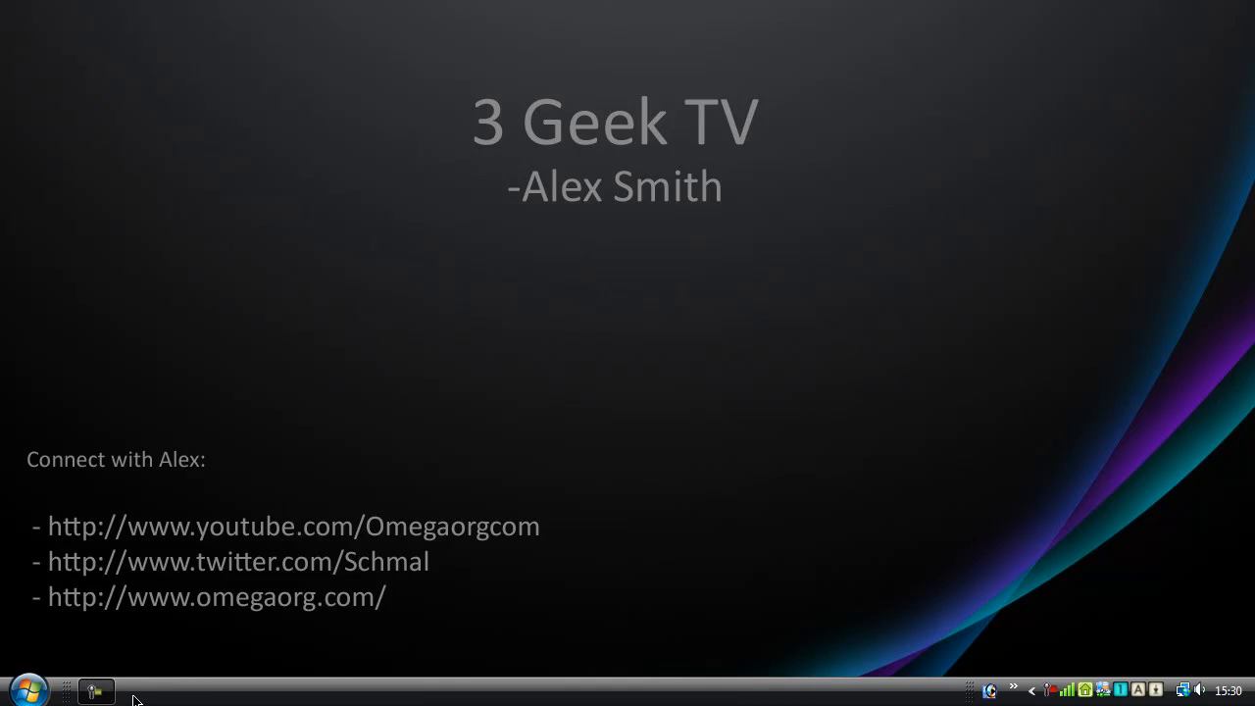
pyautogui.moveTo(27, 690)
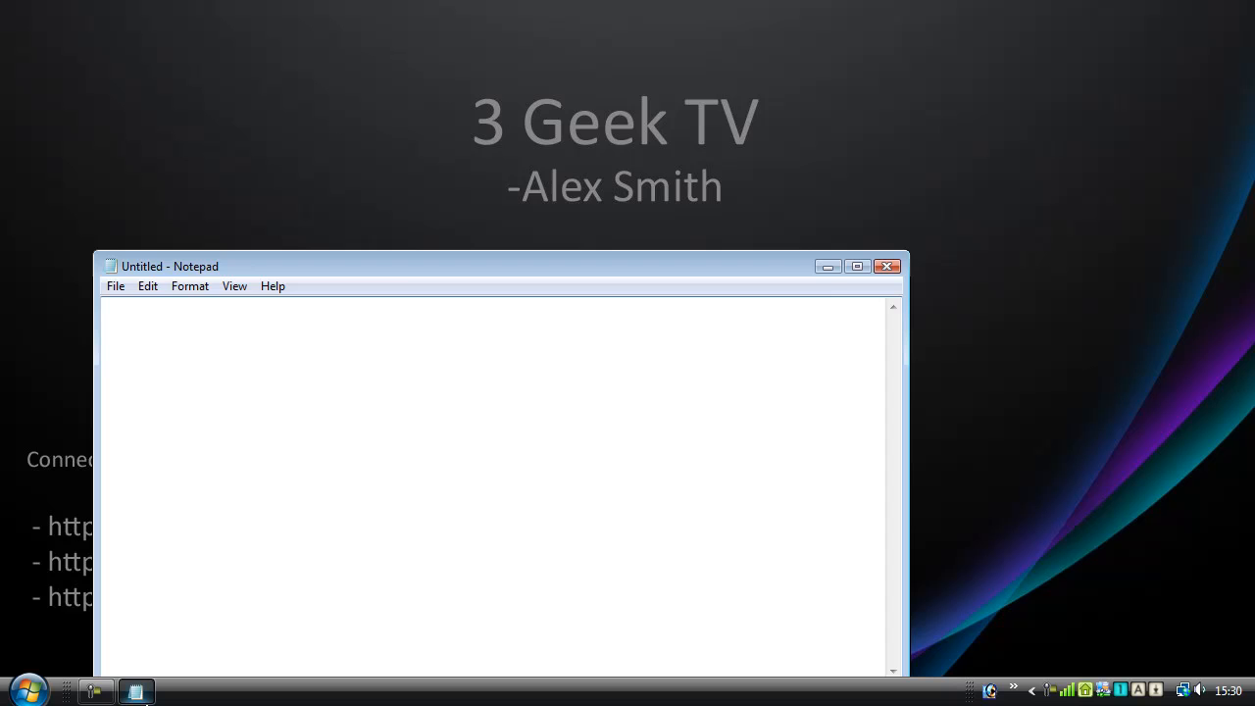
# Step: Minimize the untitled Notepad window, leaving its icon-only taskbar button
pyautogui.click(884, 267)
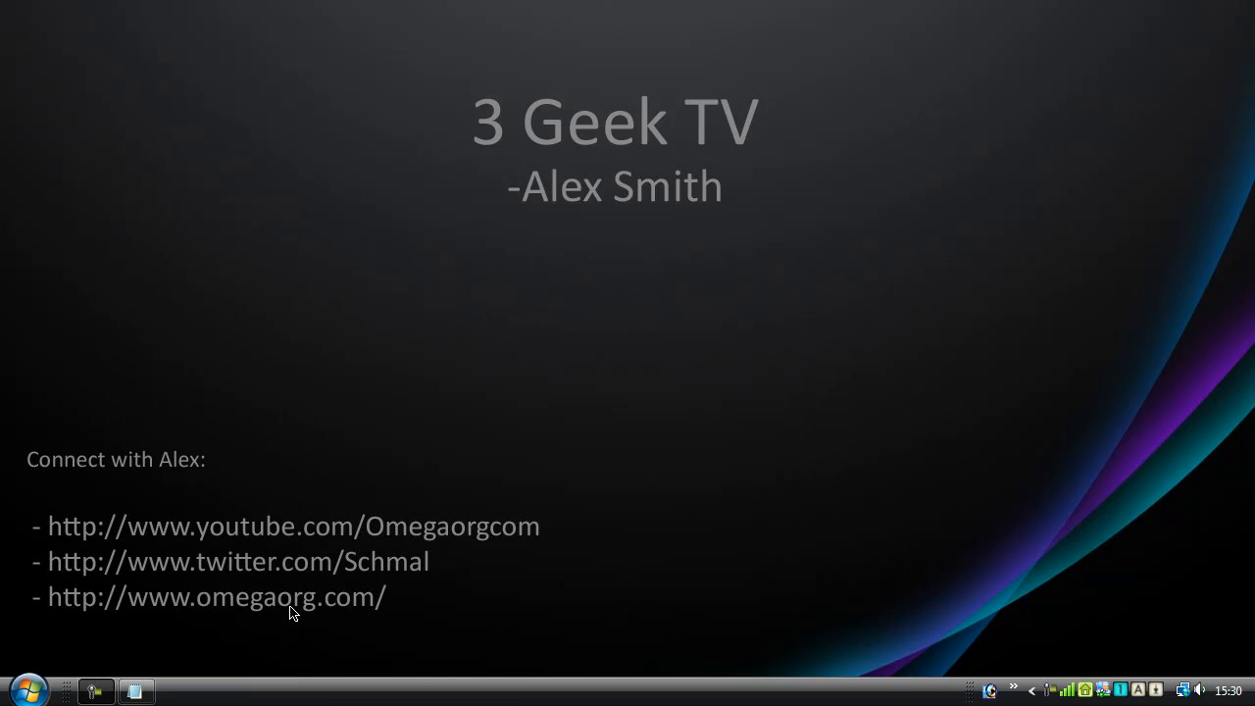
pyautogui.moveTo(132, 689)
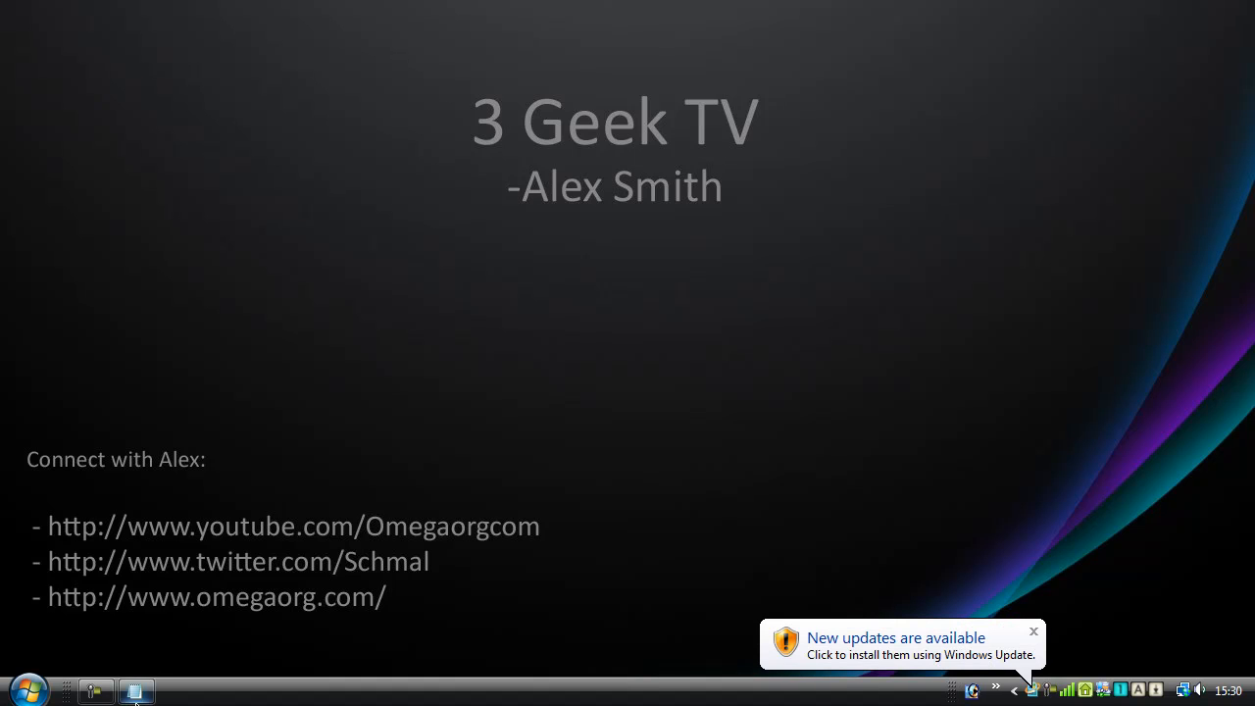
pyautogui.moveTo(149, 550)
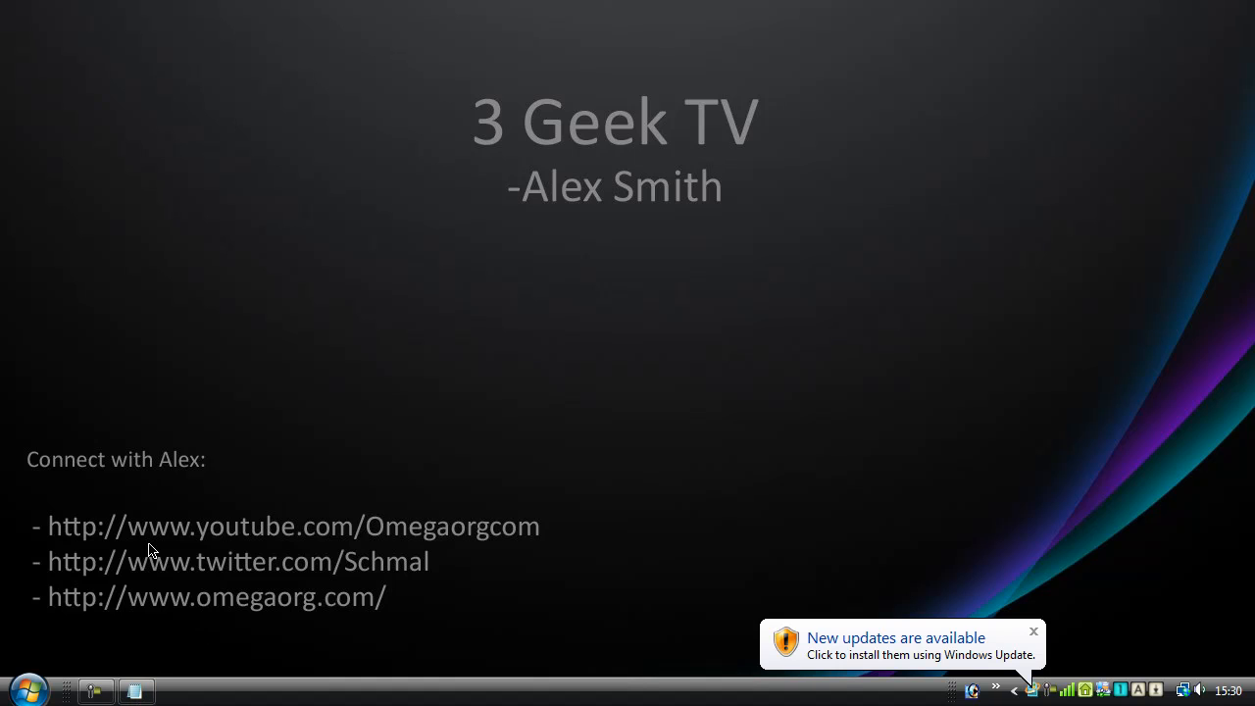
pyautogui.moveTo(132, 687)
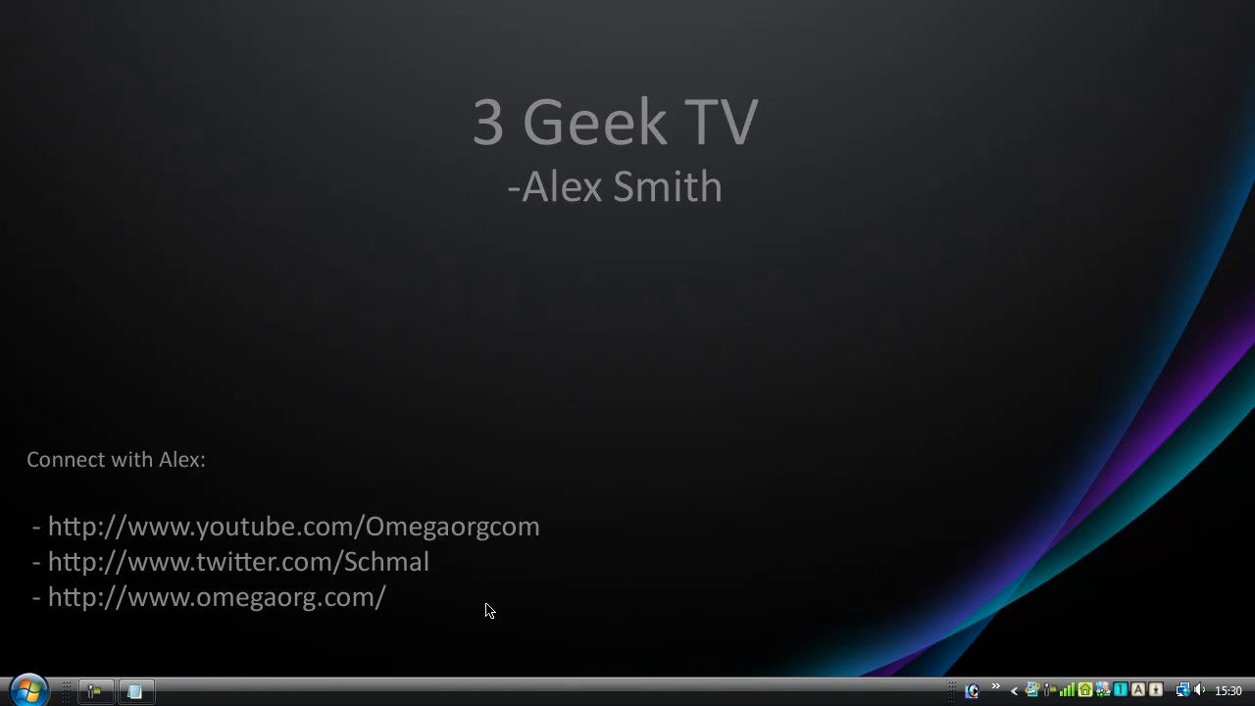
pyautogui.moveTo(208, 681)
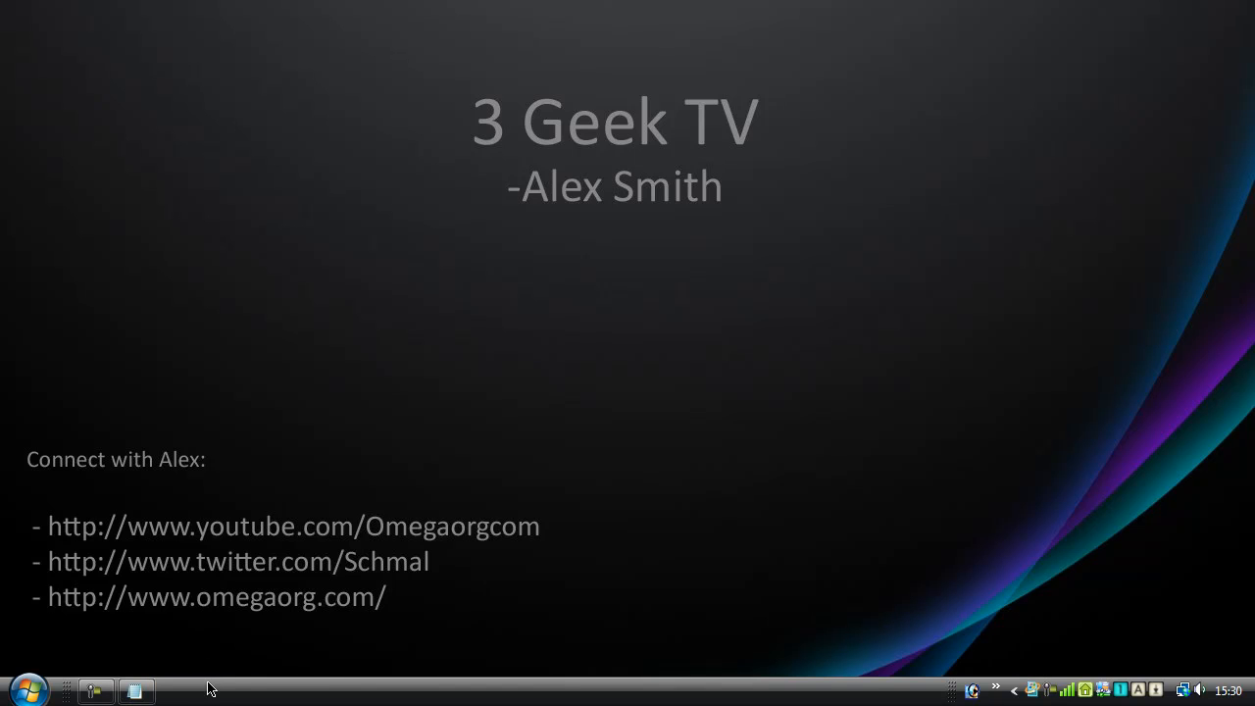
pyautogui.moveTo(171, 678)
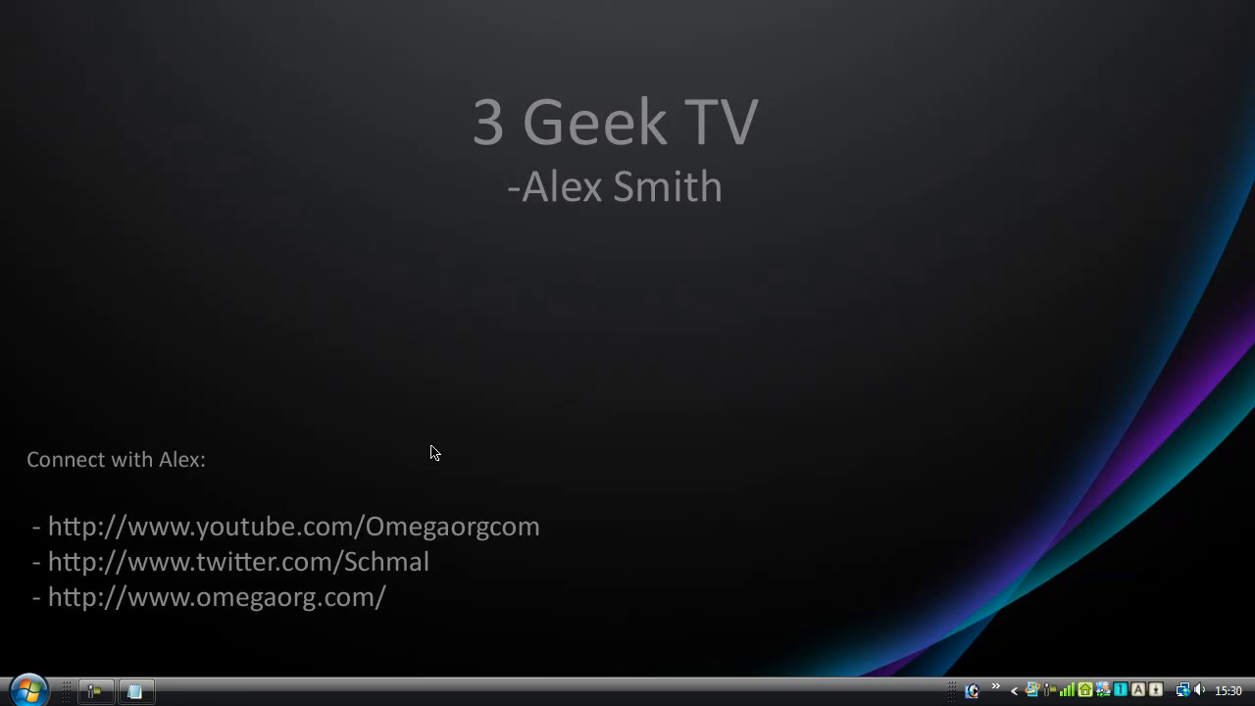
pyautogui.moveTo(685, 514)
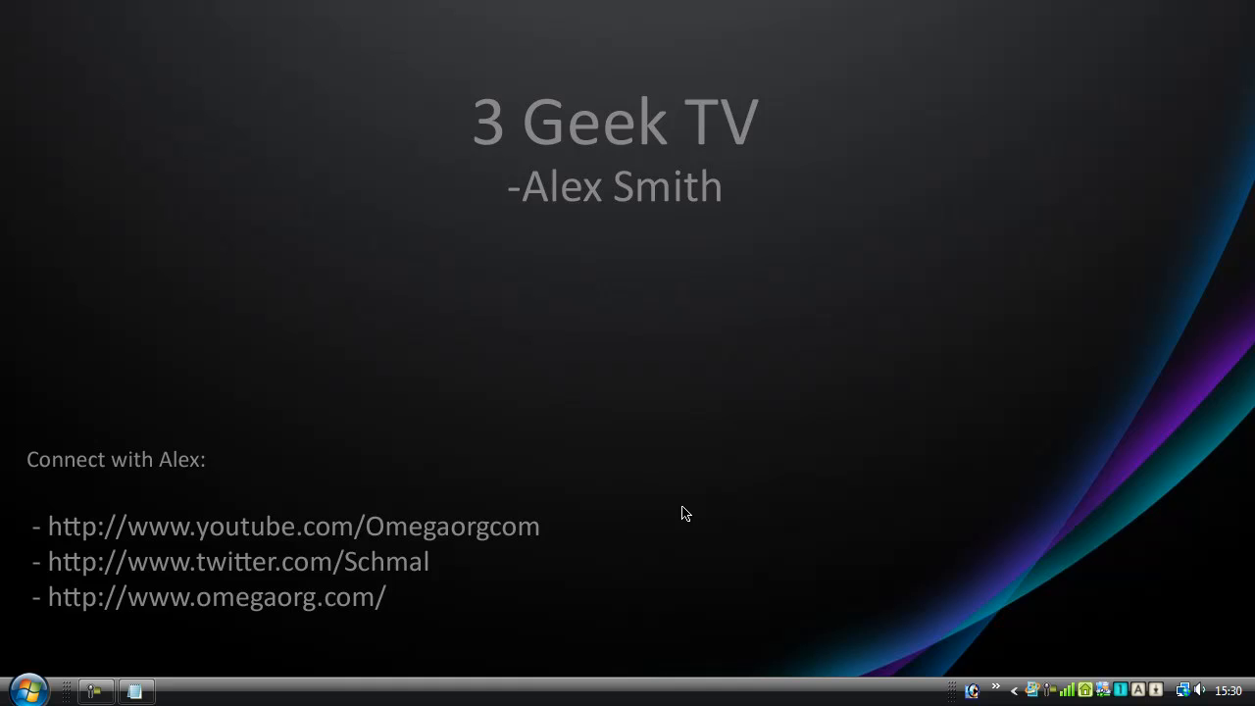
pyautogui.moveTo(488, 368)
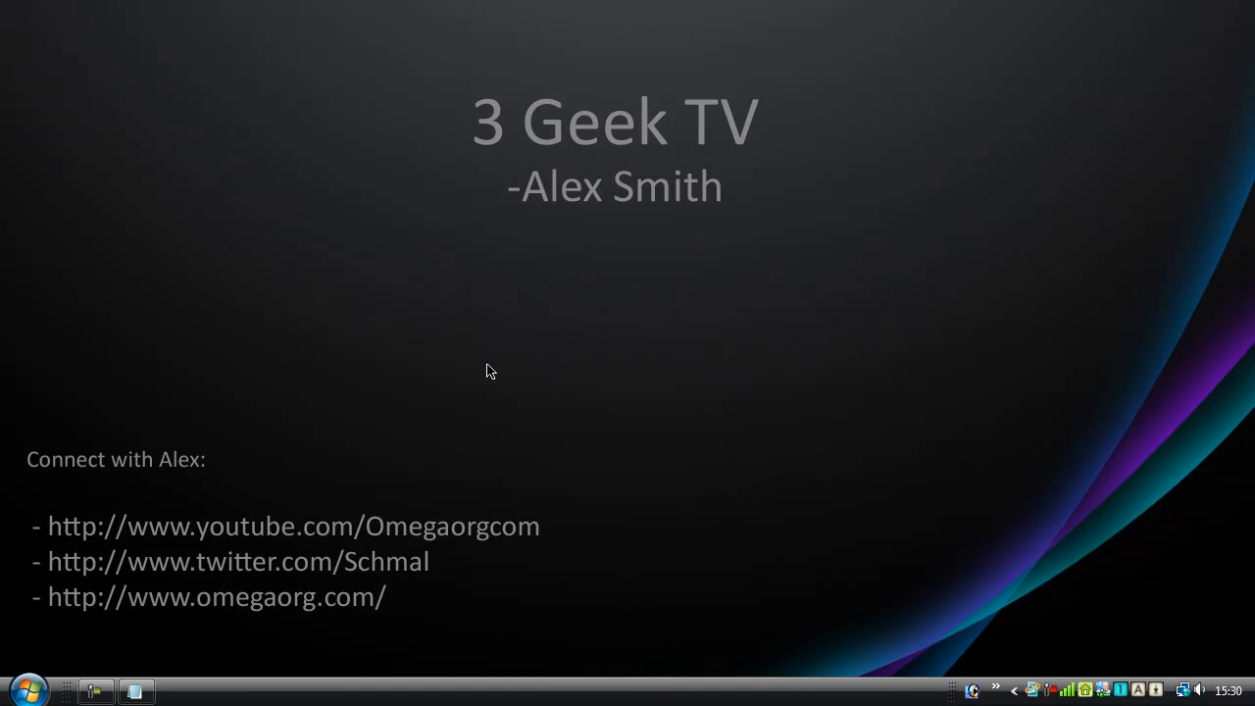
pyautogui.moveTo(373, 604)
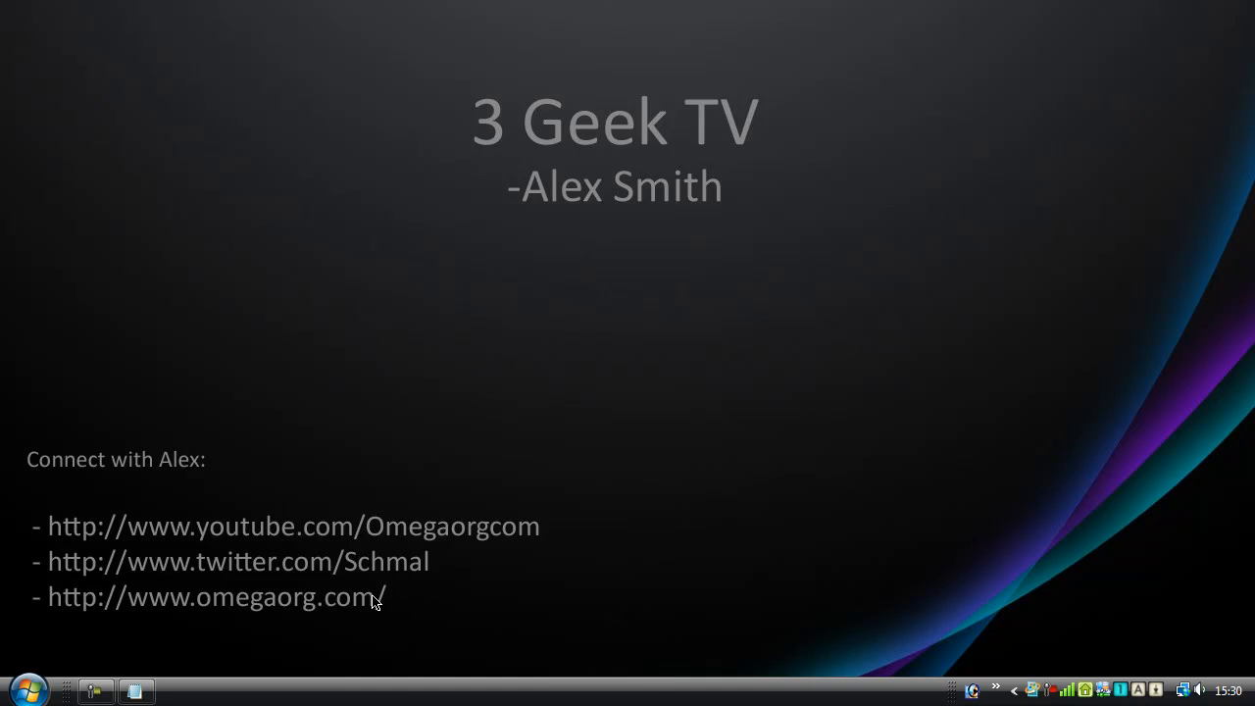